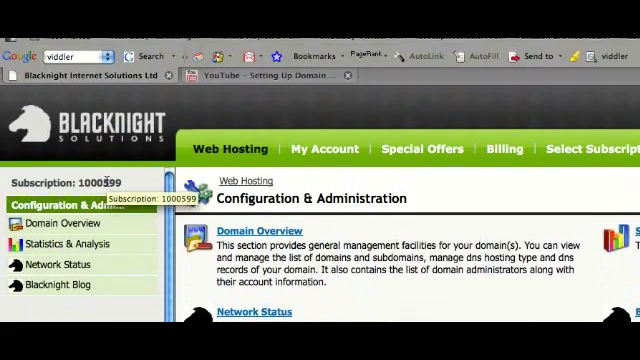
- Show the Select Subscription list with each subscription's domains and the current default
{"action": "scroll", "scroll_direction": "down", "scroll_amount": 3}
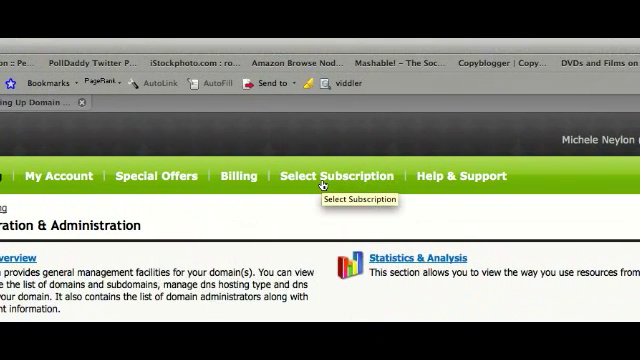
{"action": "left_click", "coordinate": [340, 180]}
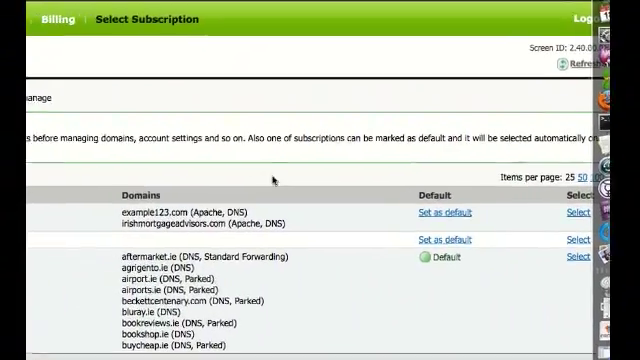
{"action": "scroll", "scroll_direction": "down", "scroll_amount": 3}
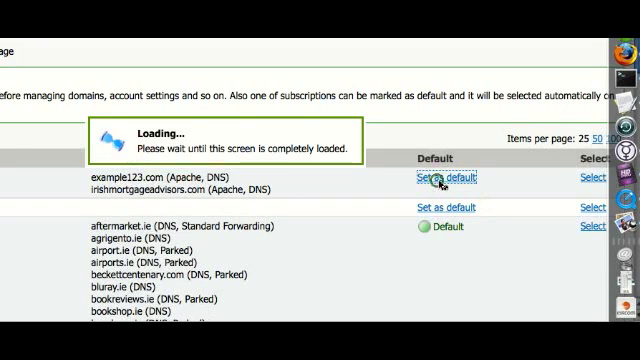
- Make the example123.com subscription the default, then sign in again to land on its Configuration & Administration page
{"action": "left_click", "coordinate": [448, 178]}
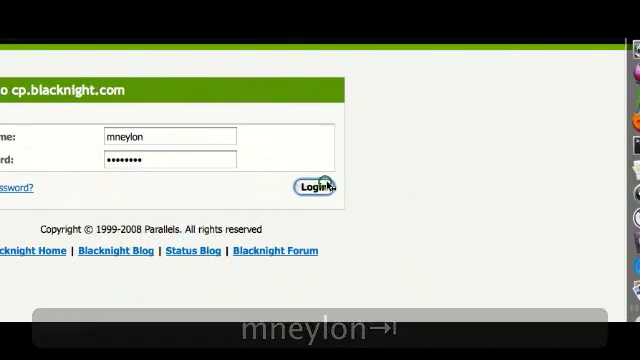
{"action": "left_click", "coordinate": [304, 188]}
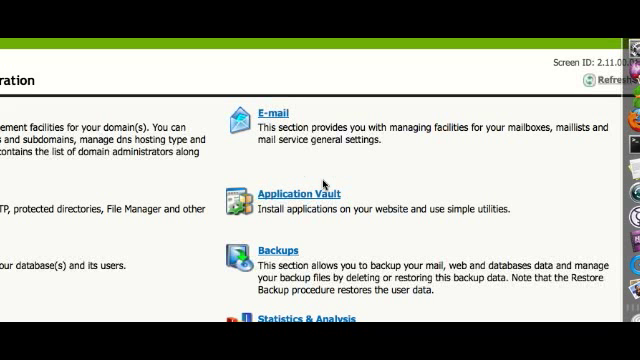